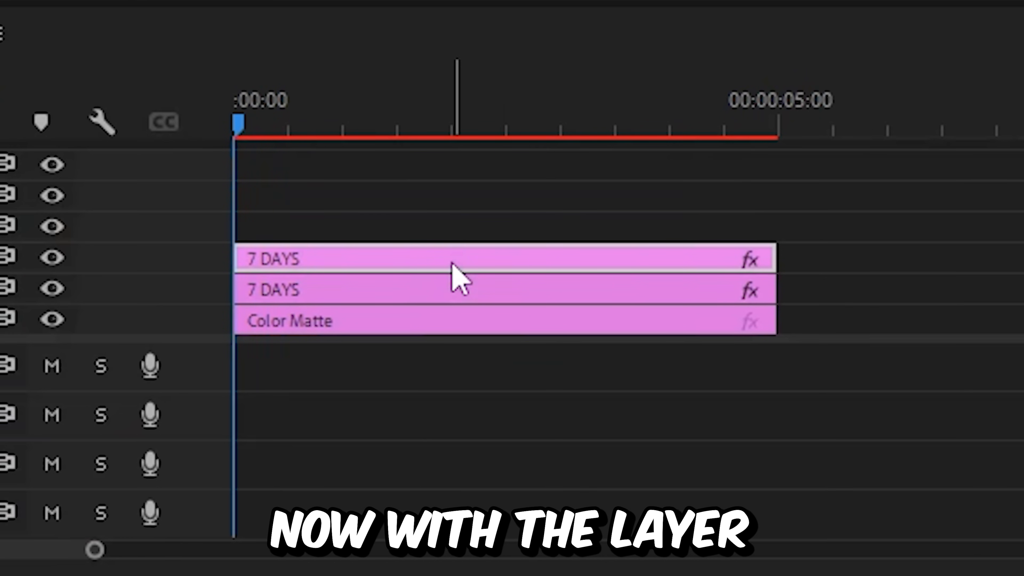
Apply Gaussian Blur with Blurriness ~101 to the upper 7 DAYS text copy
click(48, 22)
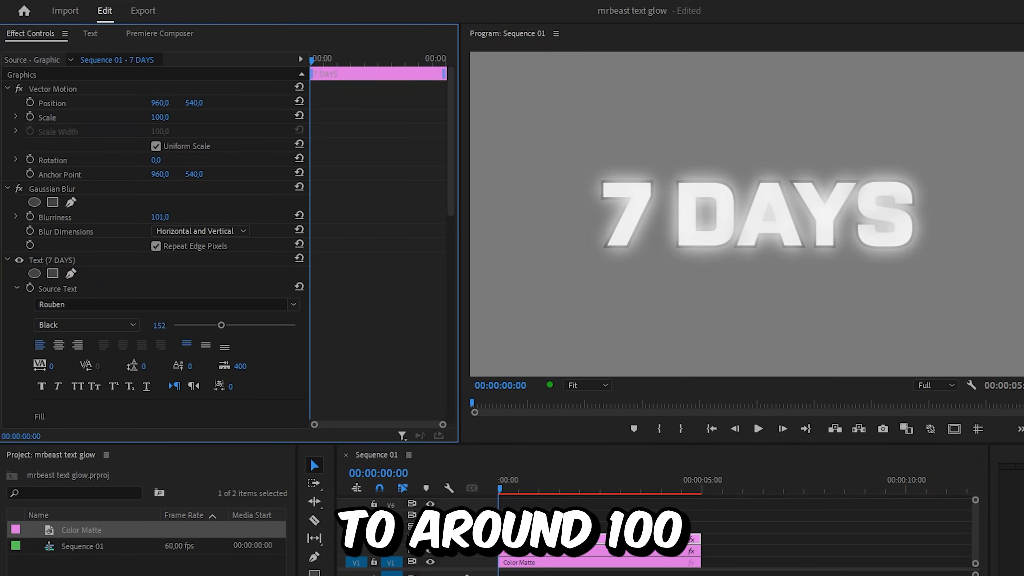
scroll(down, 3)
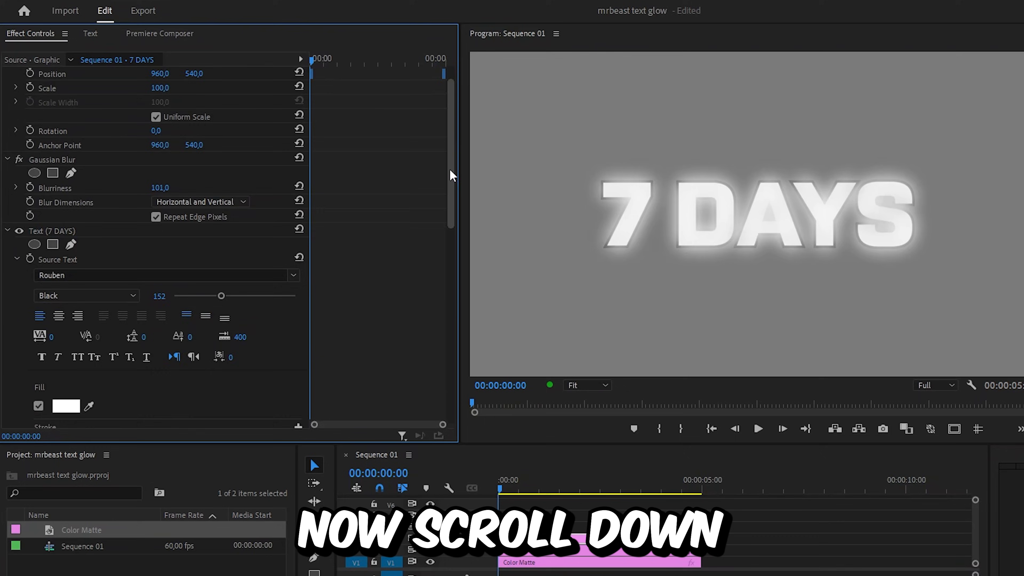
Change the blurred copy's fill to a vivid blue and duplicate a third 7 DAYS copy above it
click(65, 226)
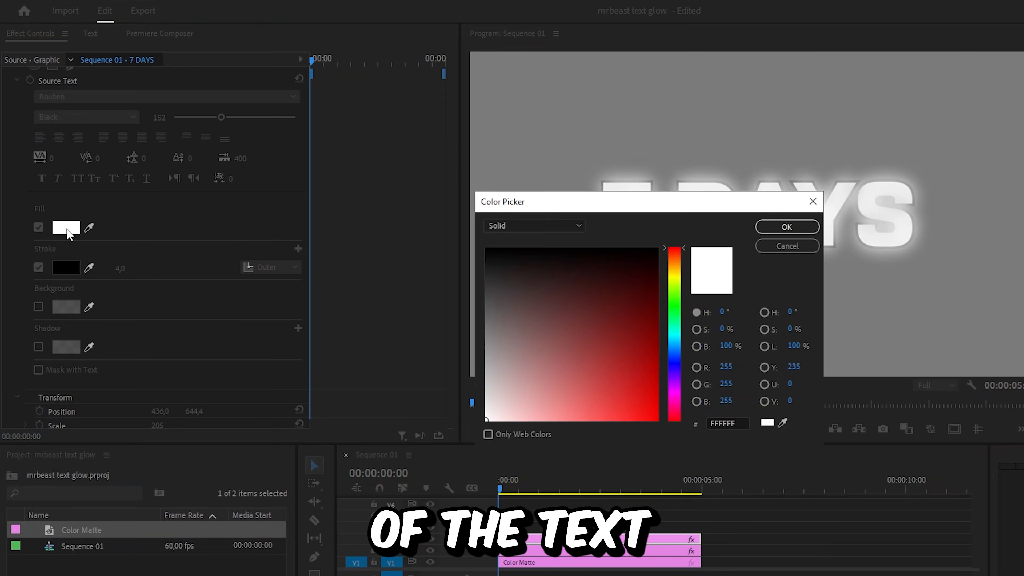
click(614, 366)
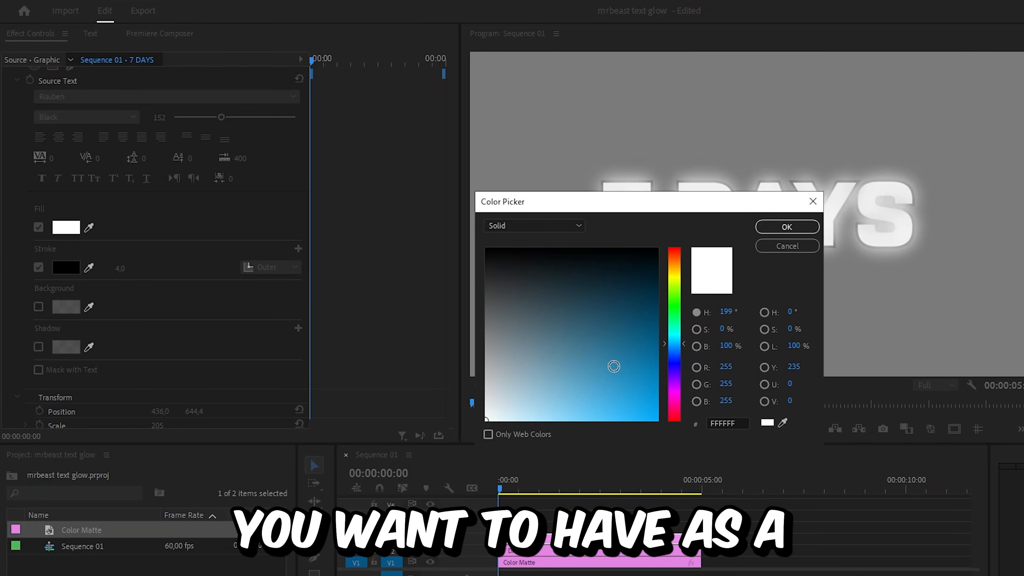
click(787, 227)
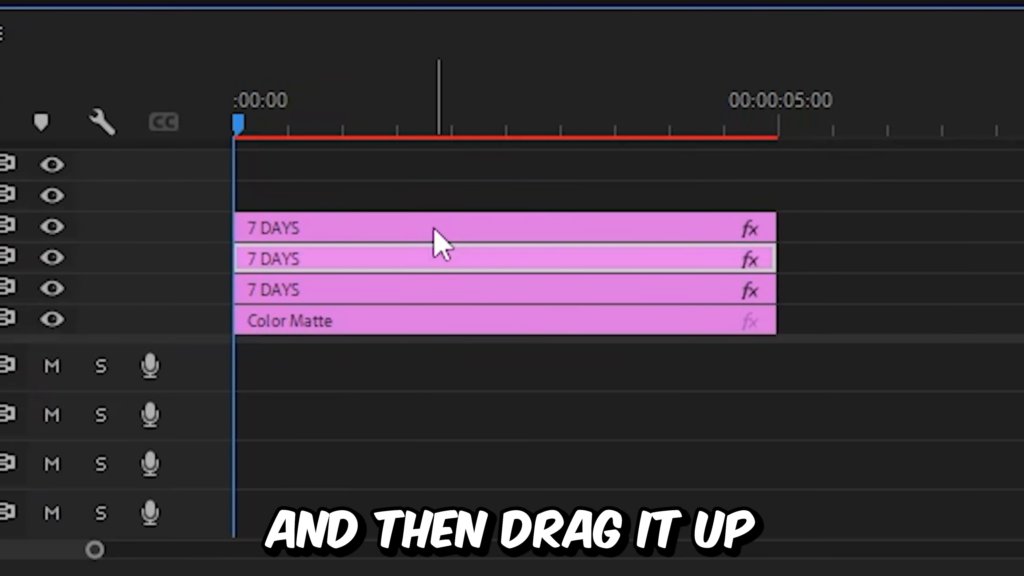
click(457, 228)
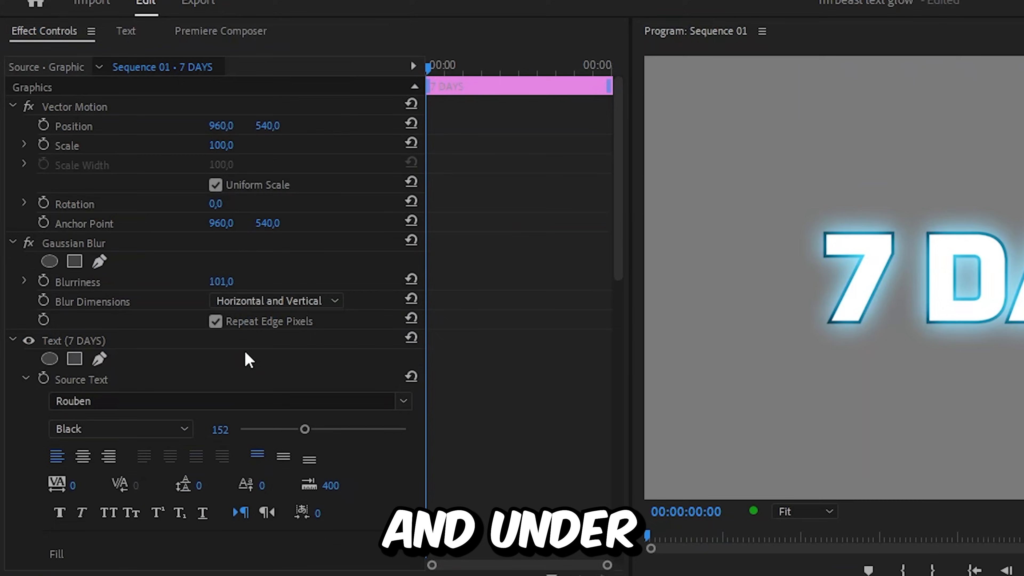
Mask the blur with an ellipse and nest all 7 DAYS layers into one clip
click(48, 261)
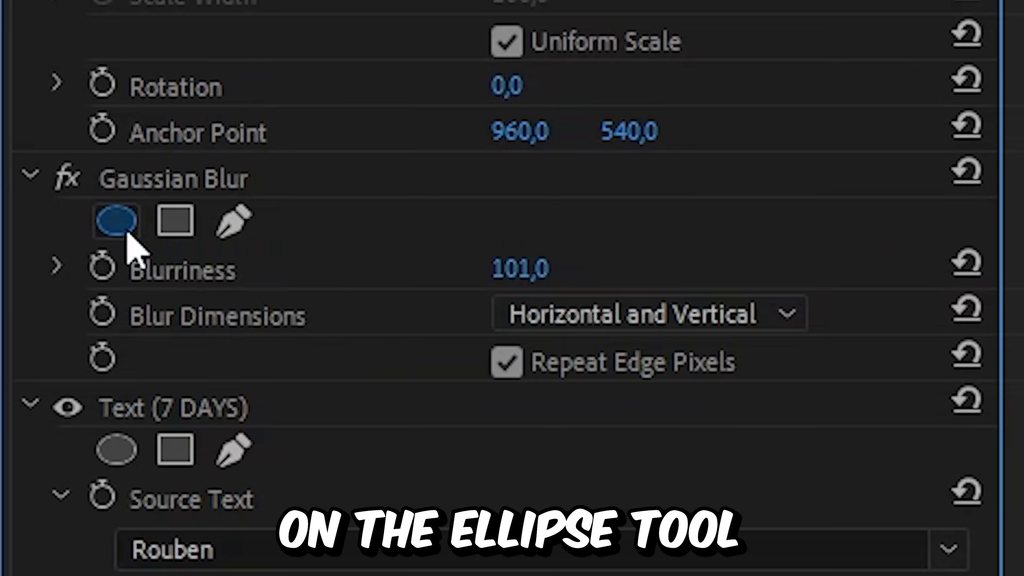
click(116, 221)
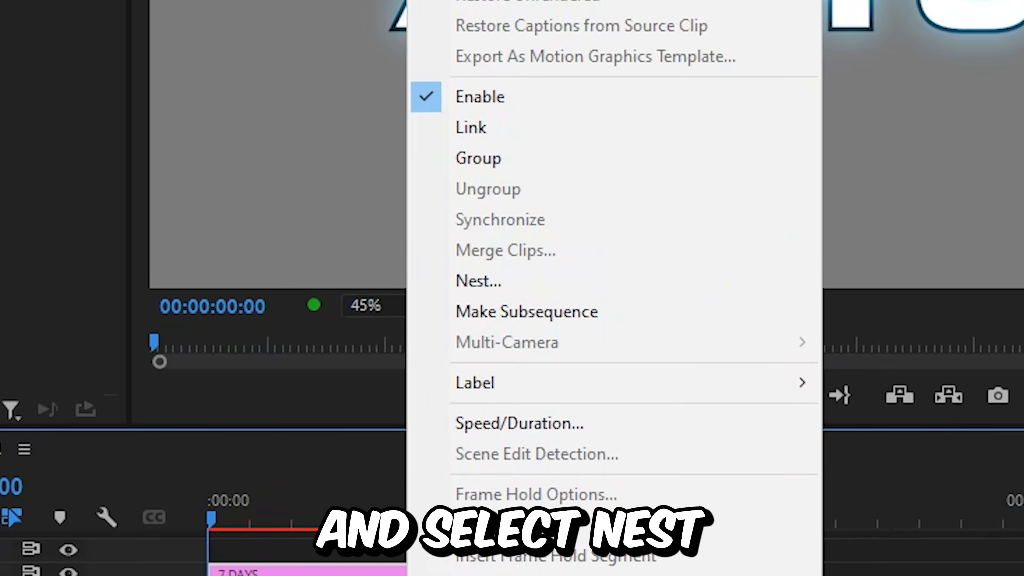
click(478, 282)
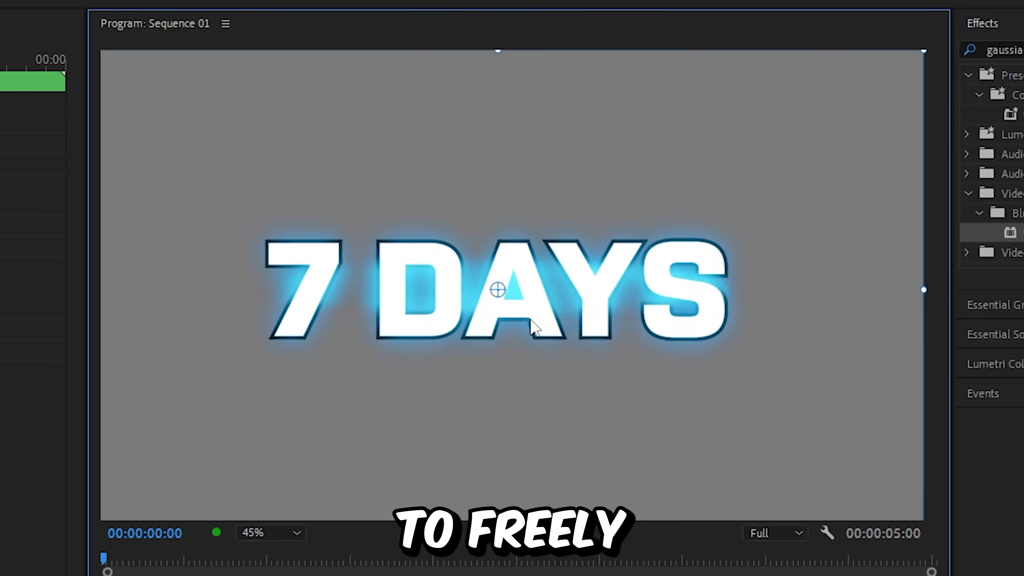